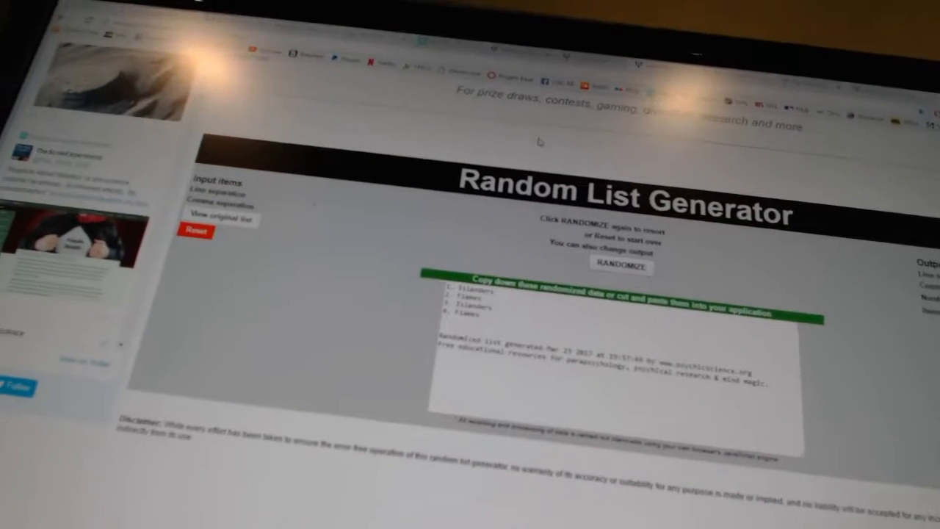
Reshuffle the Islanders and Flames list twice, then shuffle the next team list
click(620, 265)
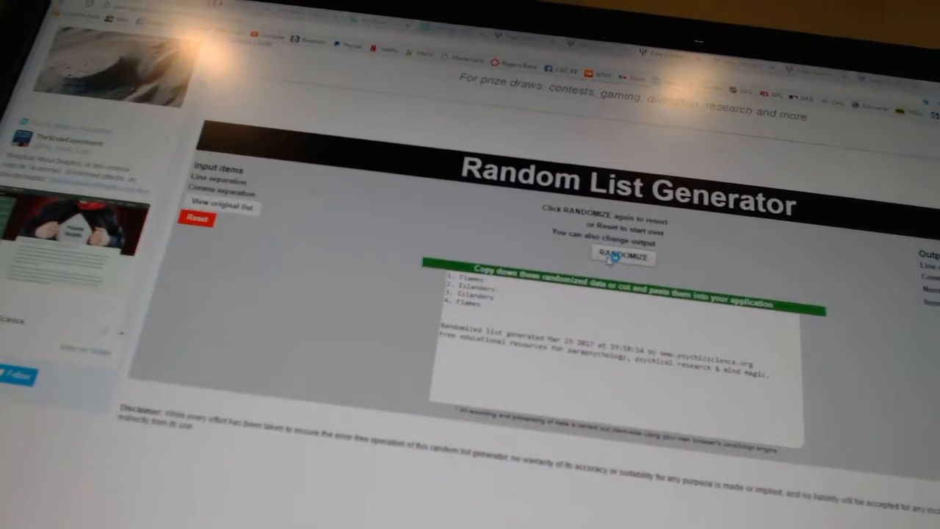
click(621, 257)
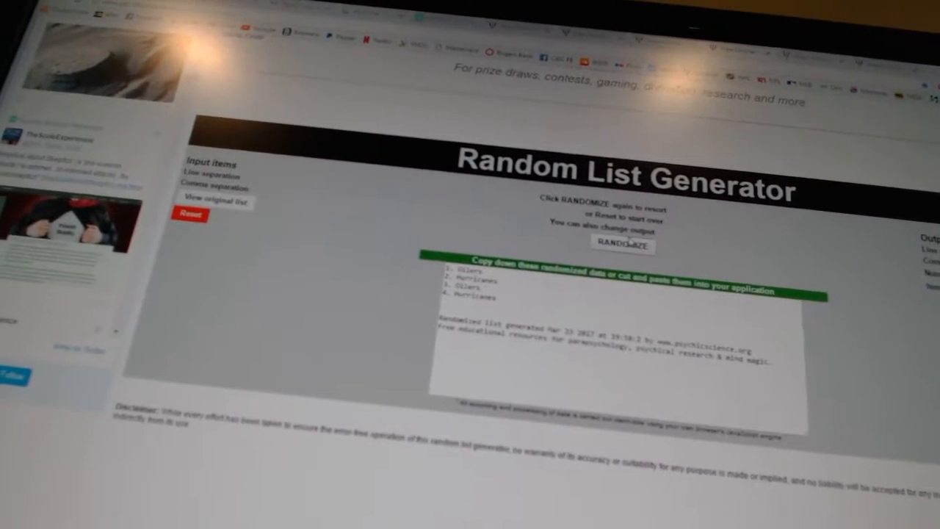
click(623, 244)
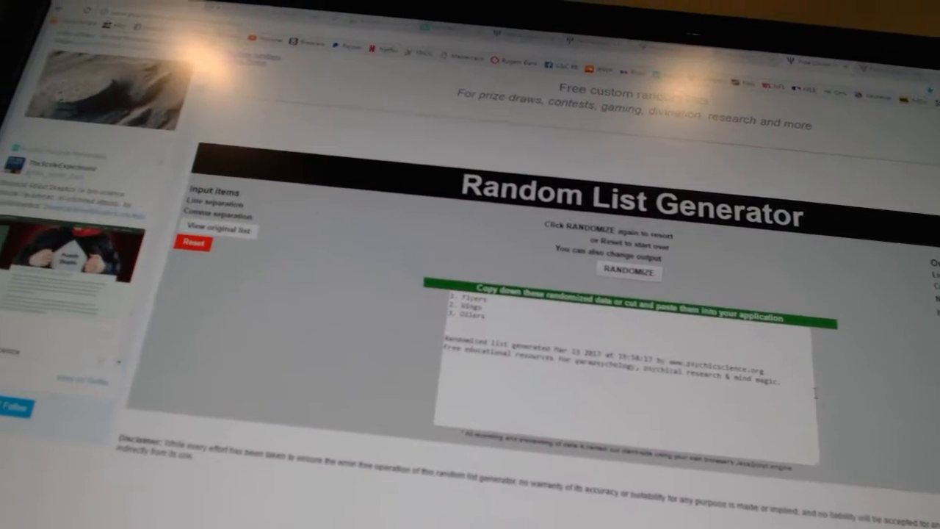
Reshuffle the Flyers/Kings/Oilers and Lightning/Flyers lists, then randomize the paid participants
click(629, 272)
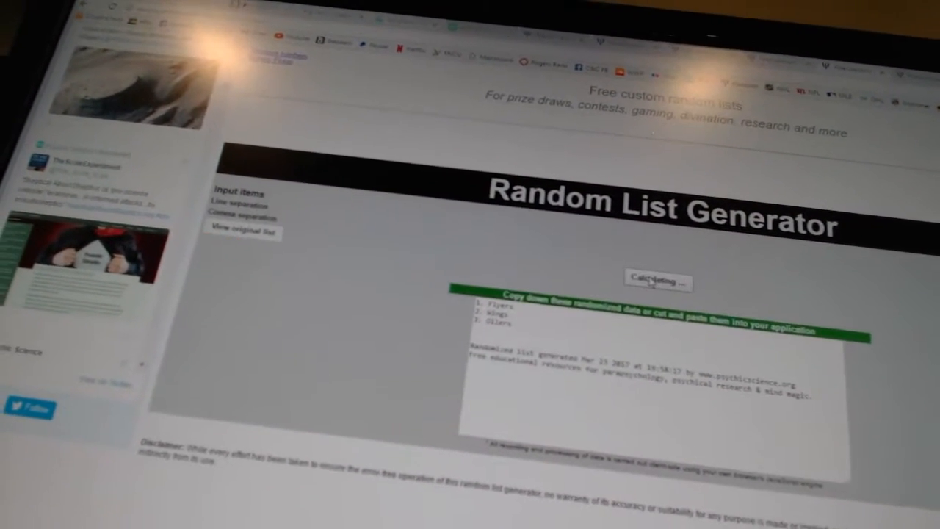
click(659, 283)
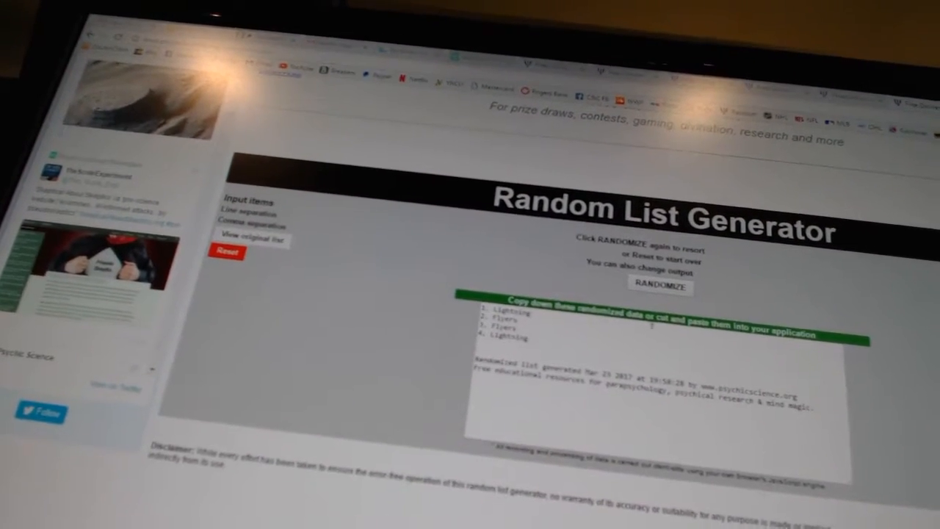
click(659, 285)
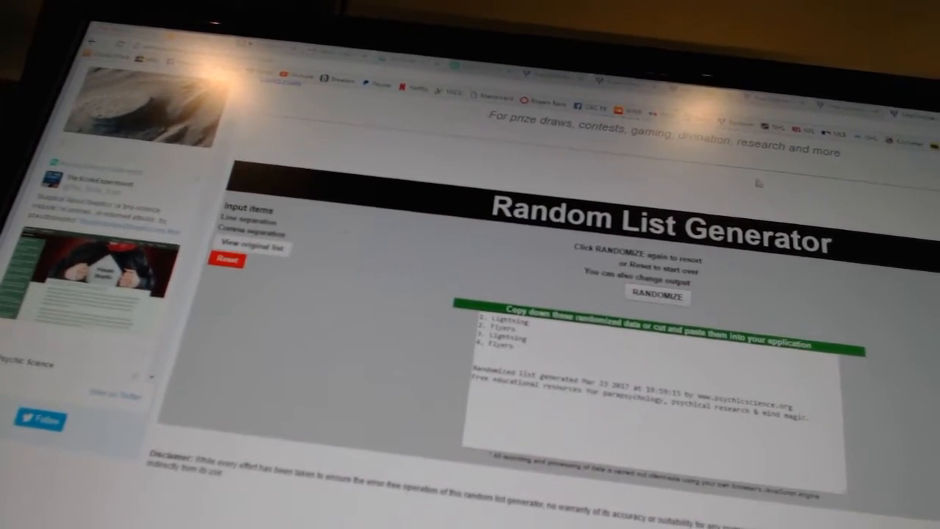
click(658, 297)
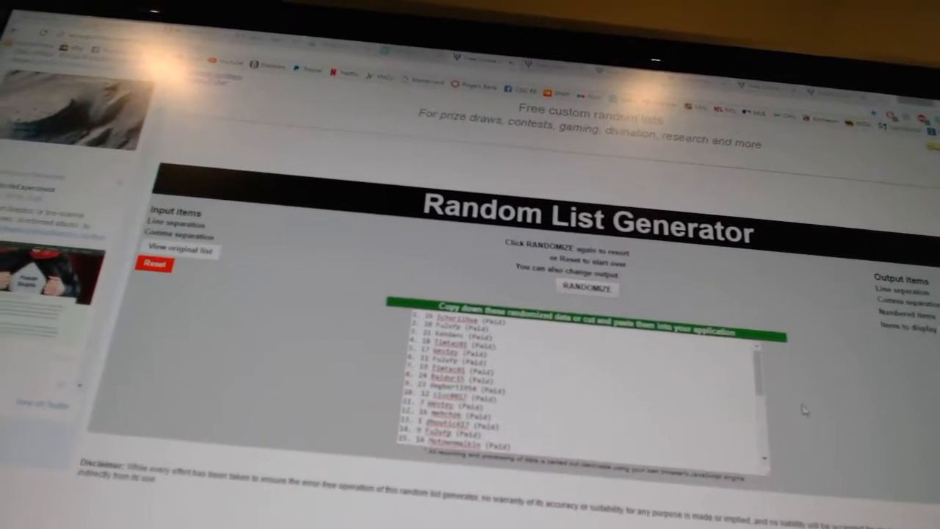
Reshuffle the long paid-participants list three more times into fresh random orders
click(588, 286)
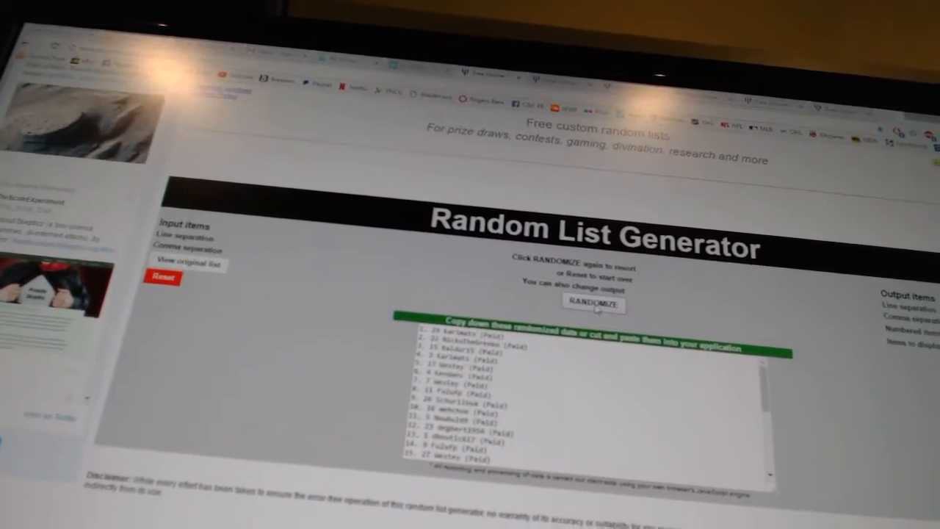
click(593, 303)
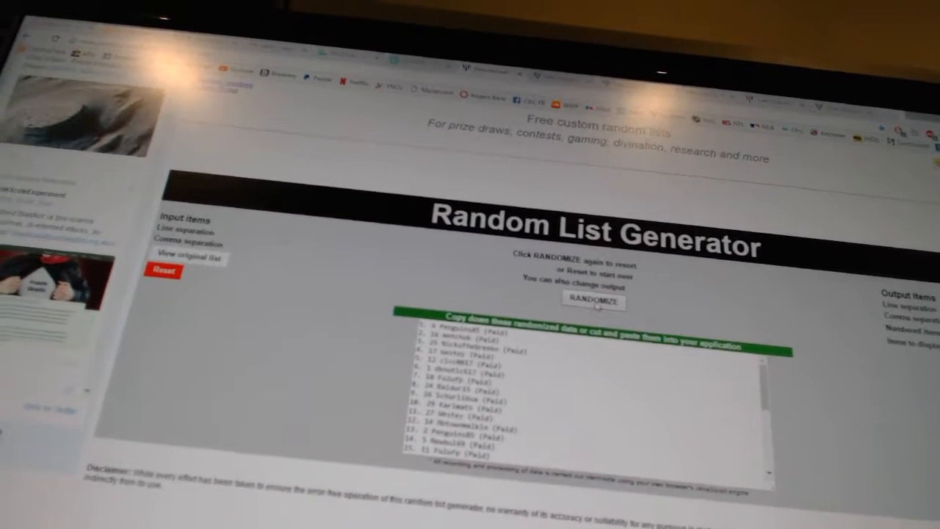
click(597, 300)
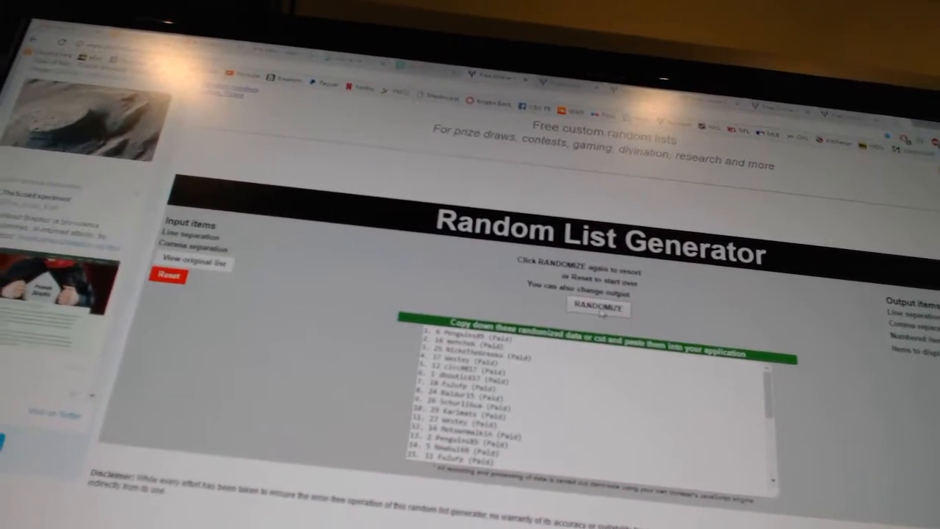